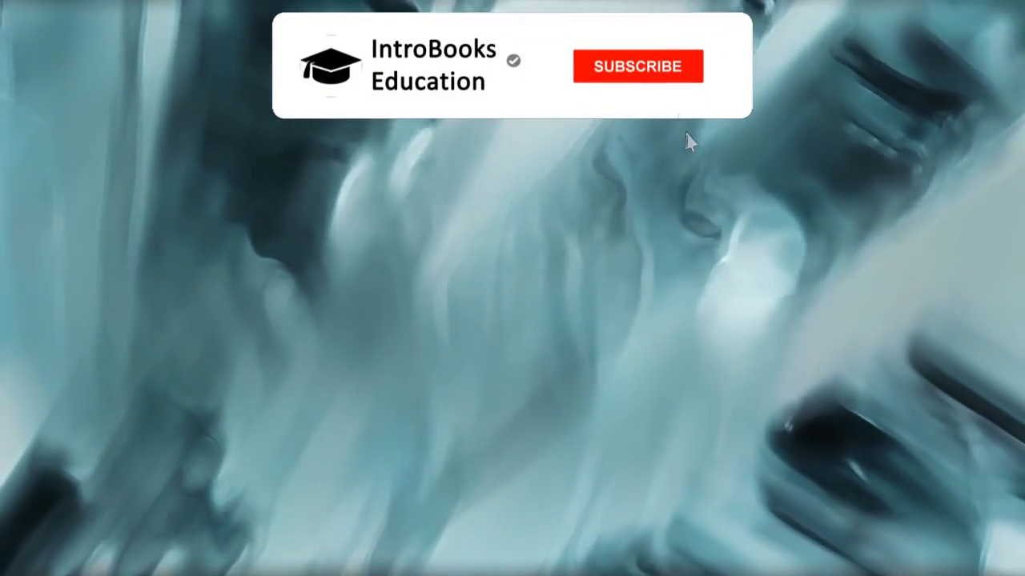
# Subscribe to IntroBooks Education via the red SUBSCRIBE button in the closing animation
pyautogui.click(637, 67)
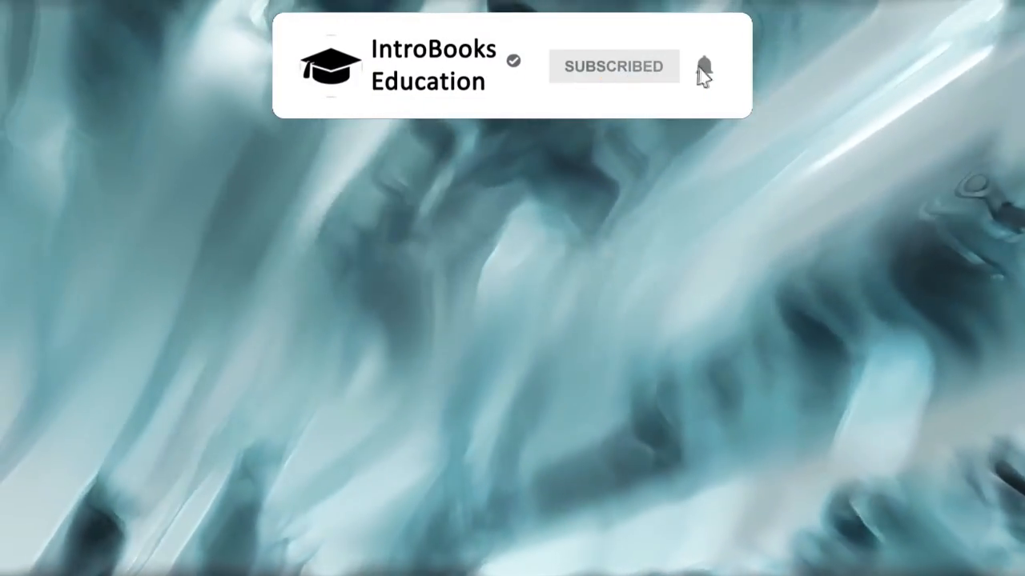